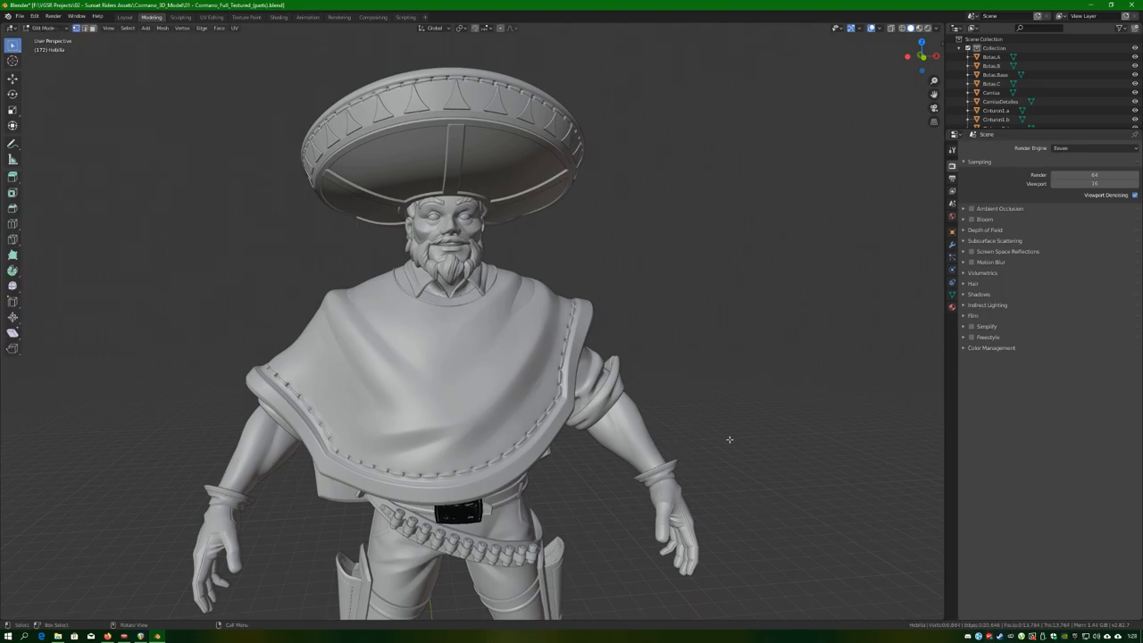
Leave Edit Mode on the mariachi sculpt and deselect all its parts
key(Tab)
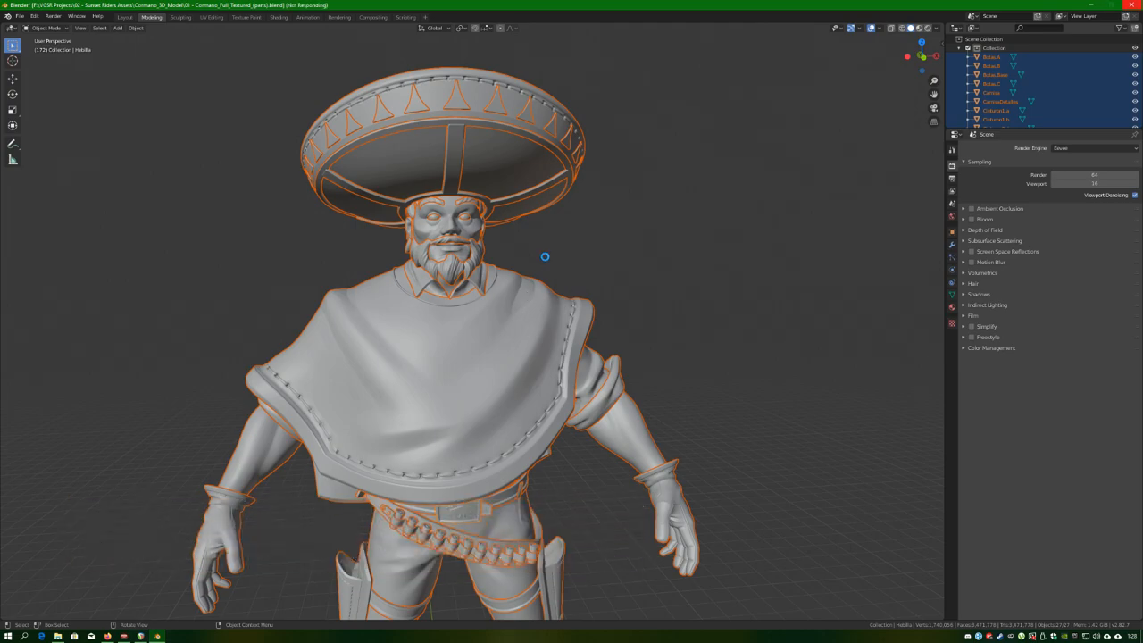
key(Tab)
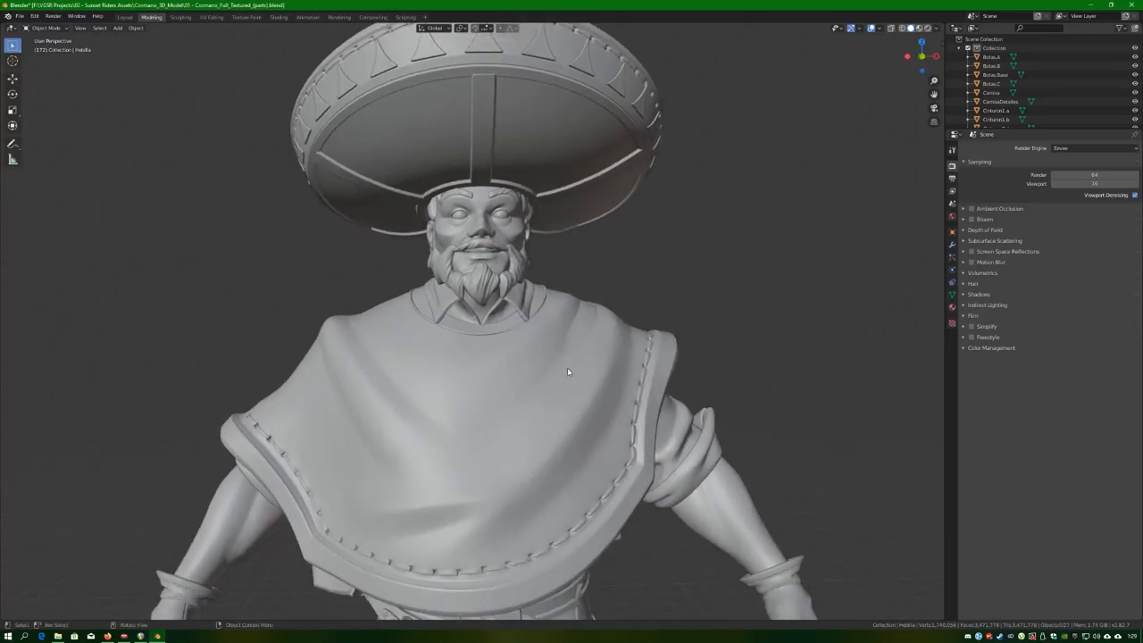
drag(567, 372, 437, 268)
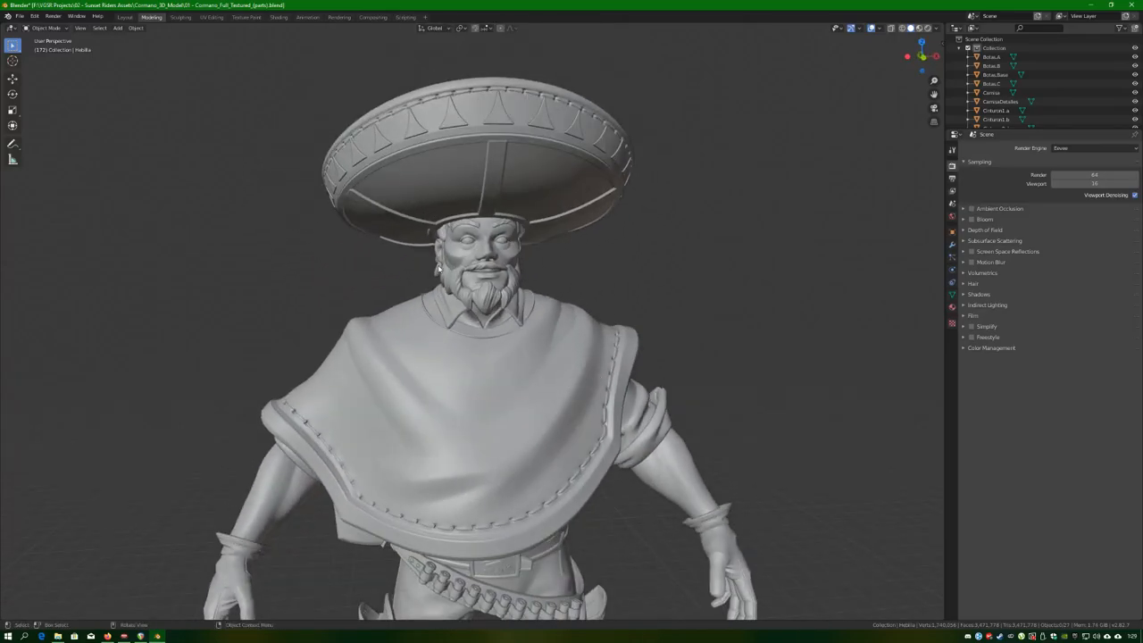
click(537, 396)
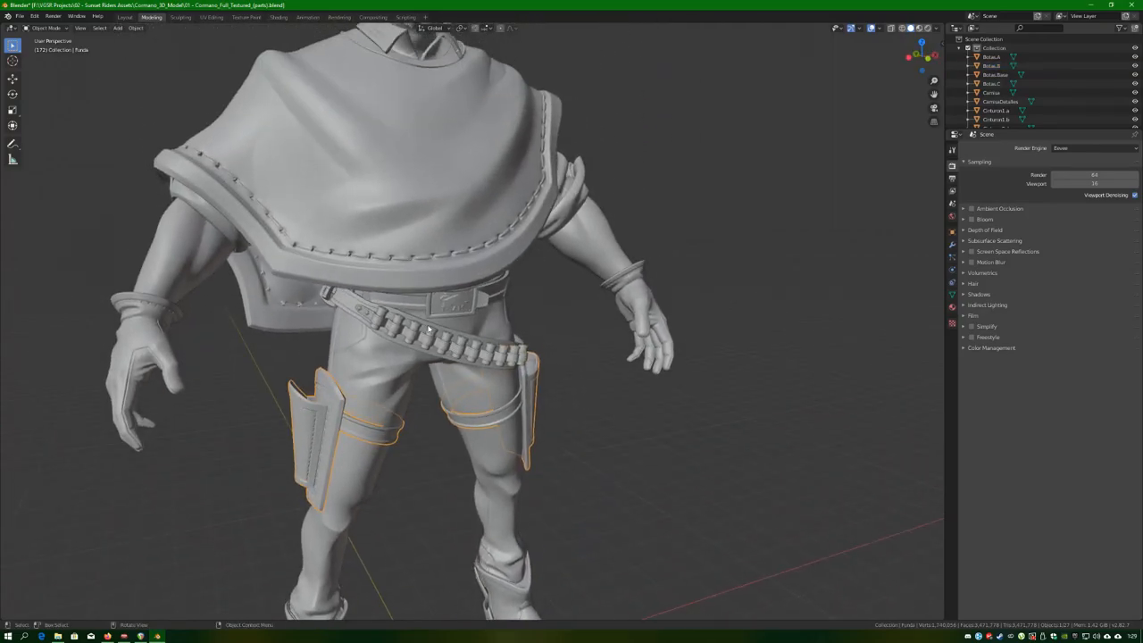
click(398, 308)
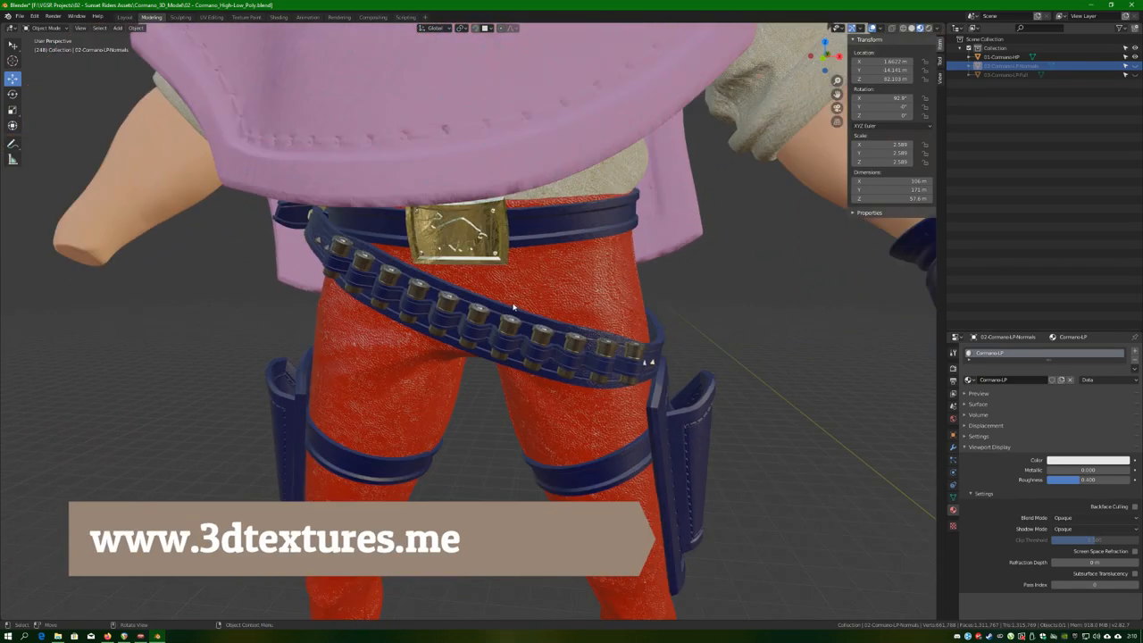
Zoom out and orbit to view the whole textured low-poly mariachi
scroll(down, 3)
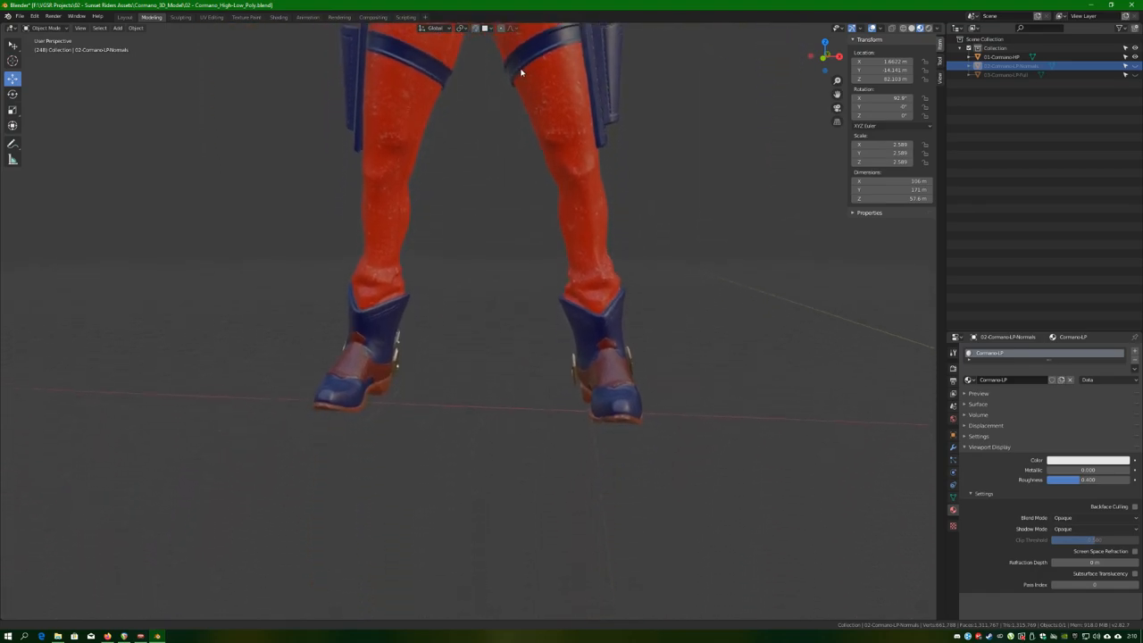
drag(521, 72, 580, 207)
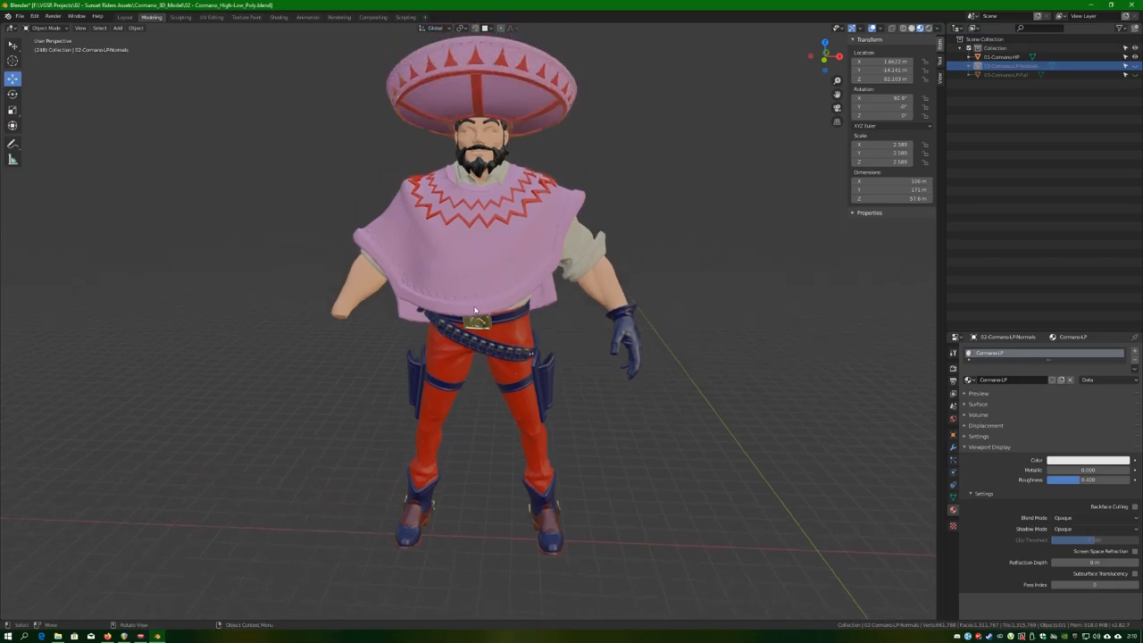
In the Shading workspace, view the Camisa and Detalles material node trees
click(278, 17)
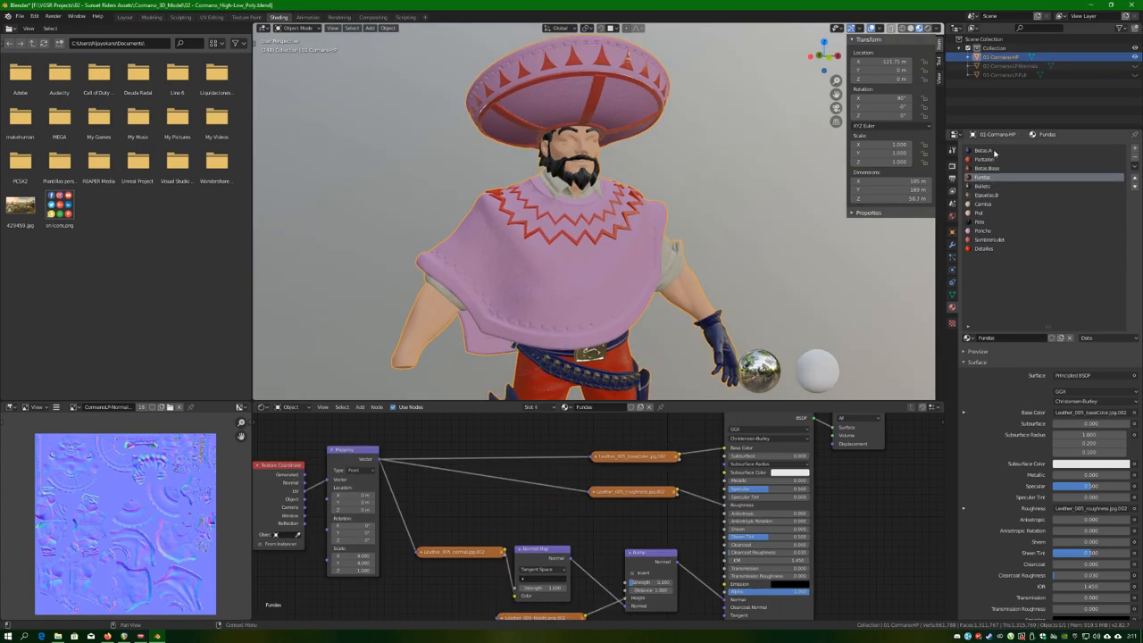
click(983, 204)
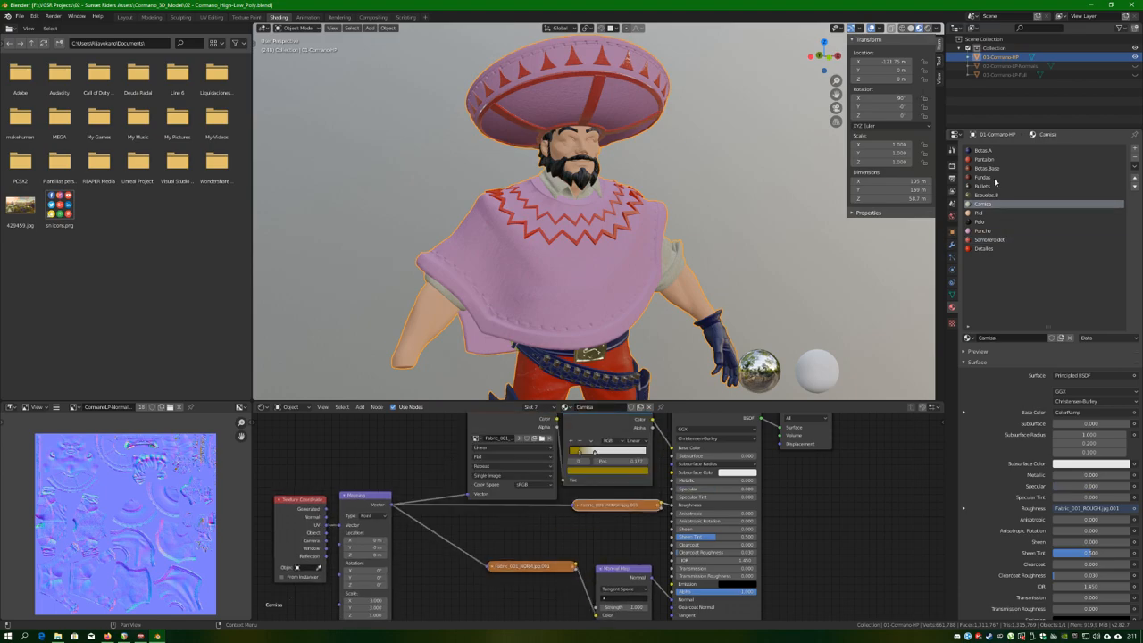
click(986, 167)
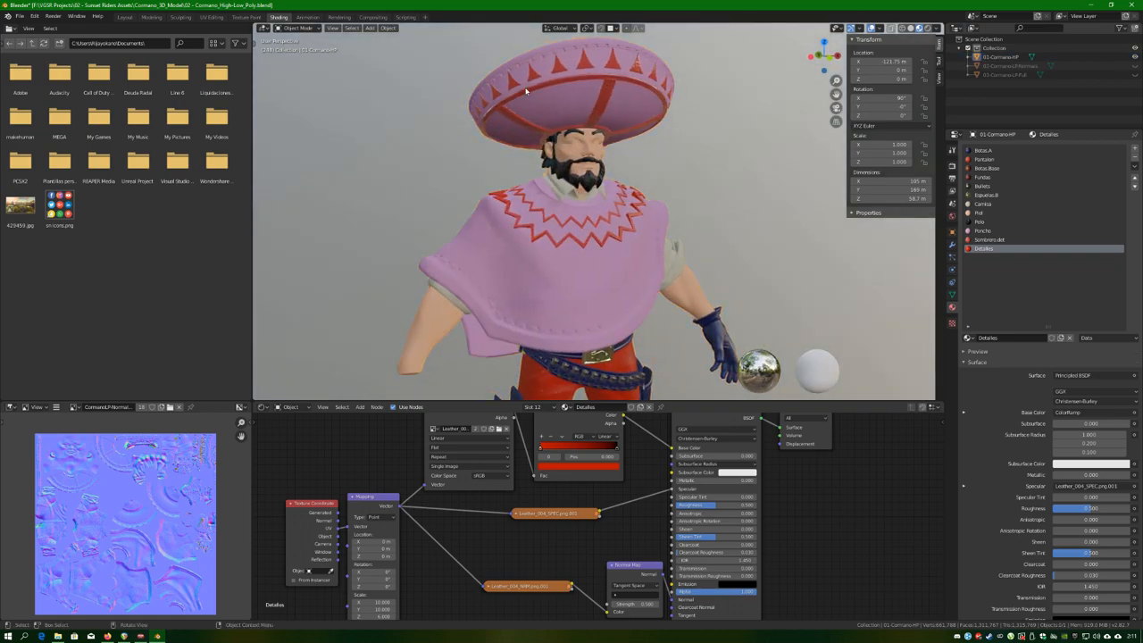
mouse_move(306, 45)
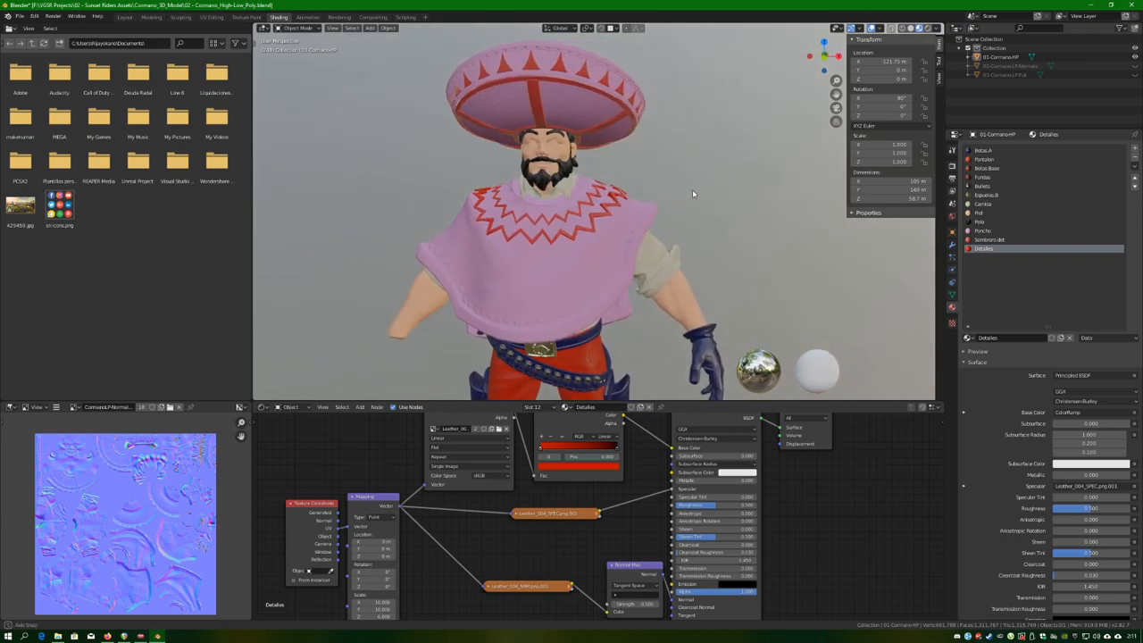
click(983, 160)
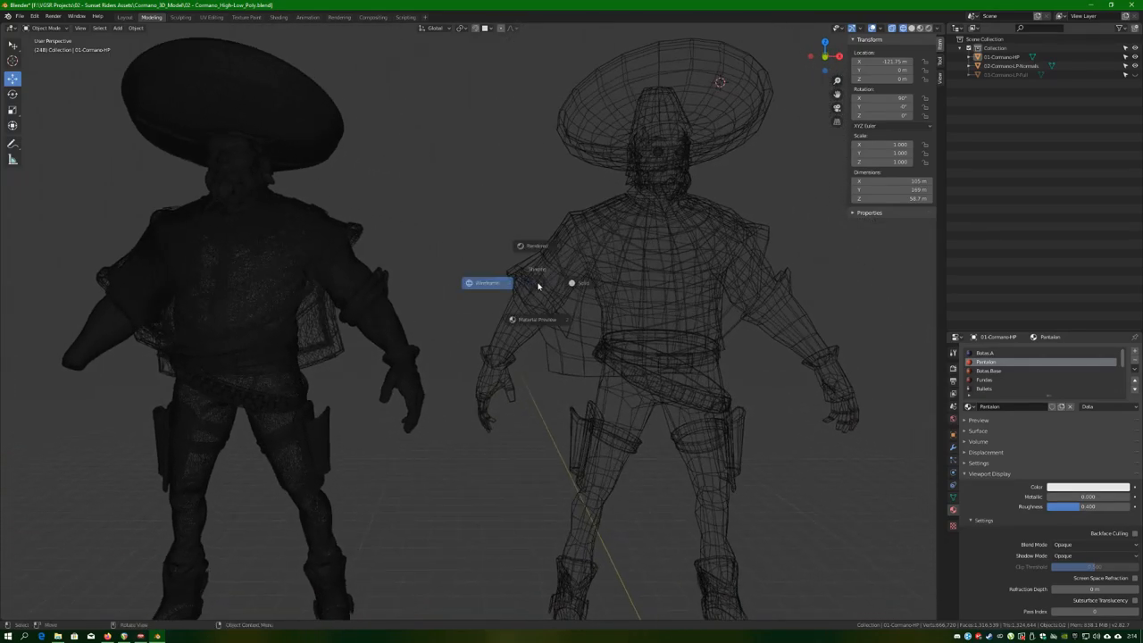
Choose Solid from the shading pie menu for both mariachi models
click(486, 283)
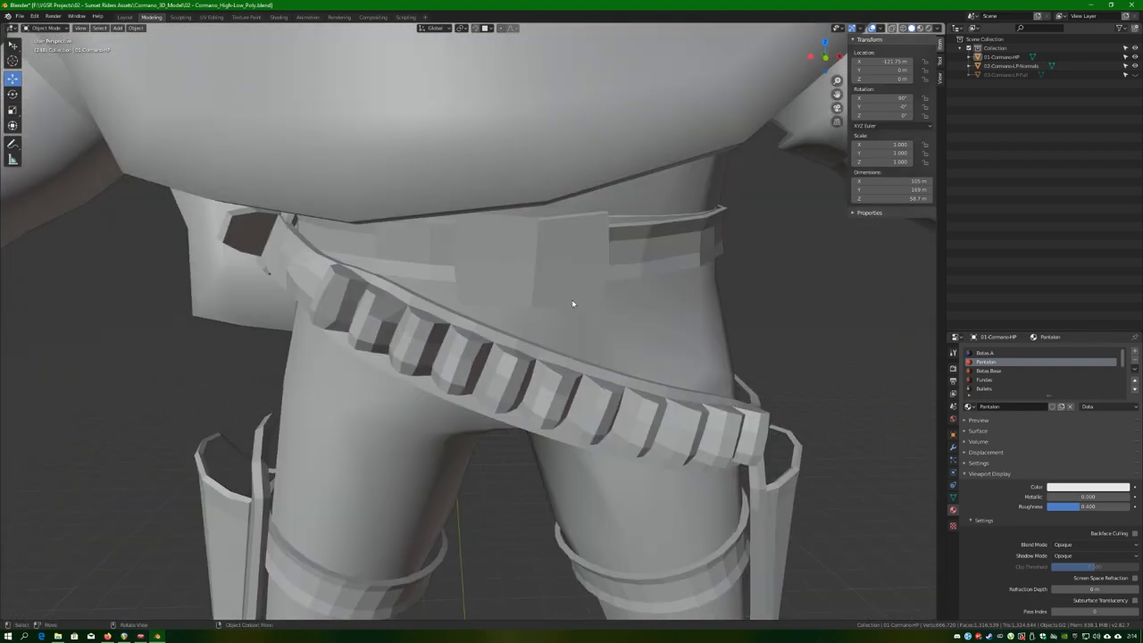
scroll(down, 3)
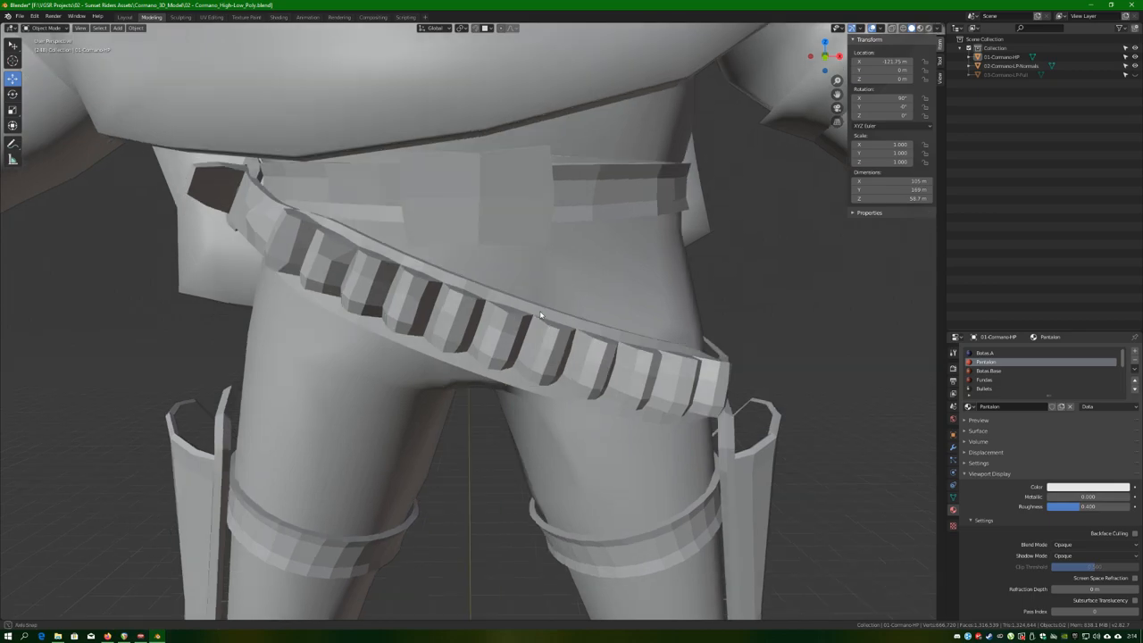
drag(535, 312, 482, 291)
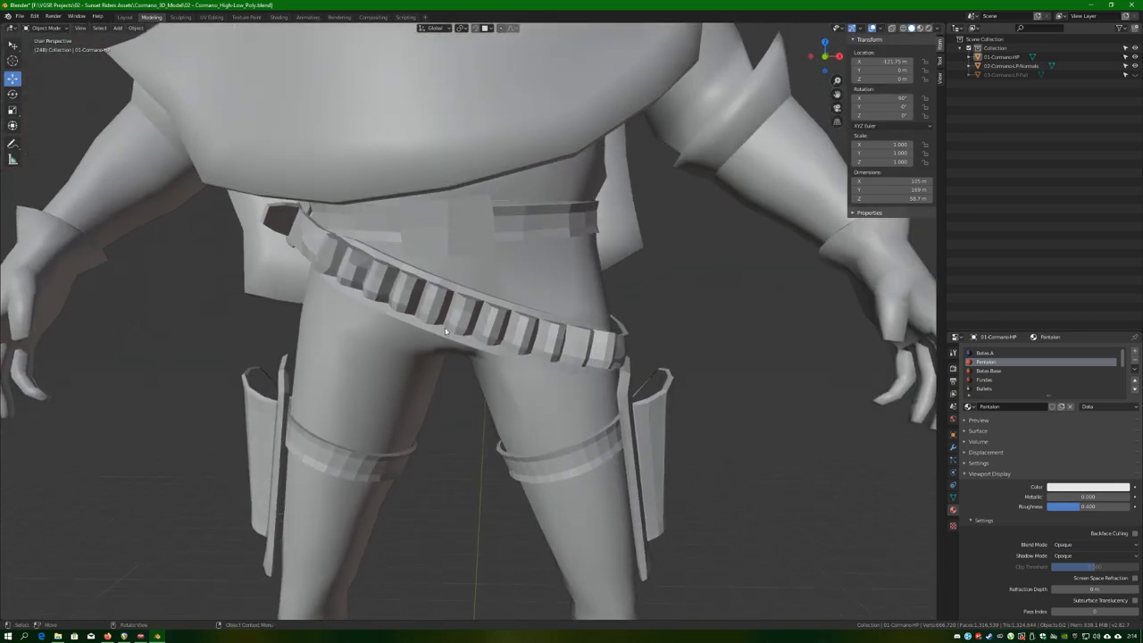
scroll(down, 3)
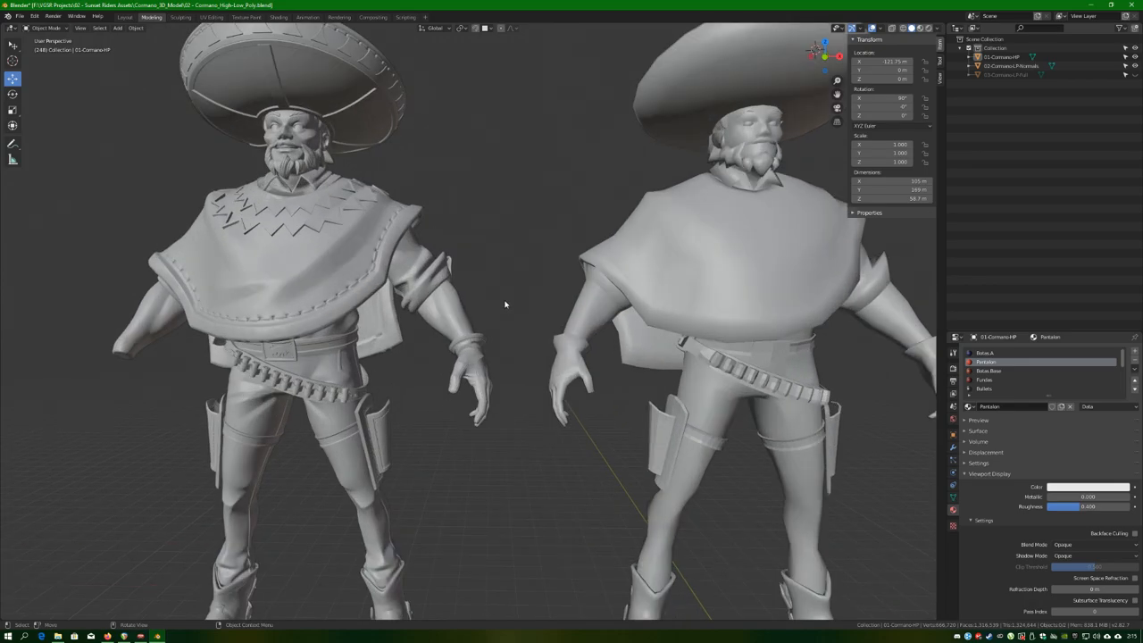
drag(504, 303, 490, 314)
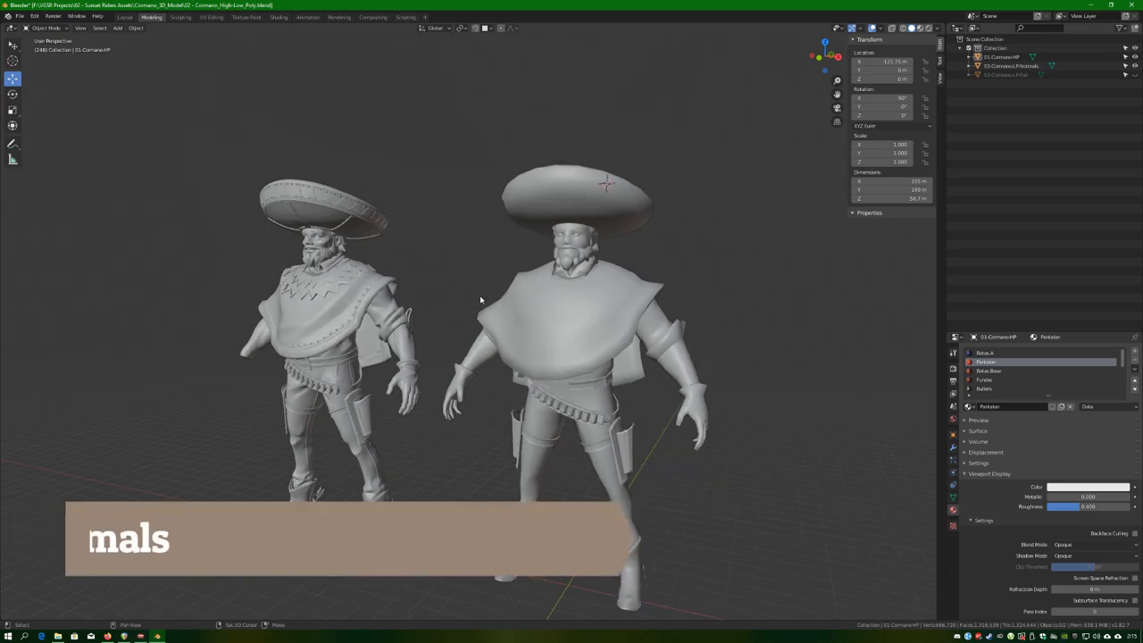
drag(480, 299, 513, 256)
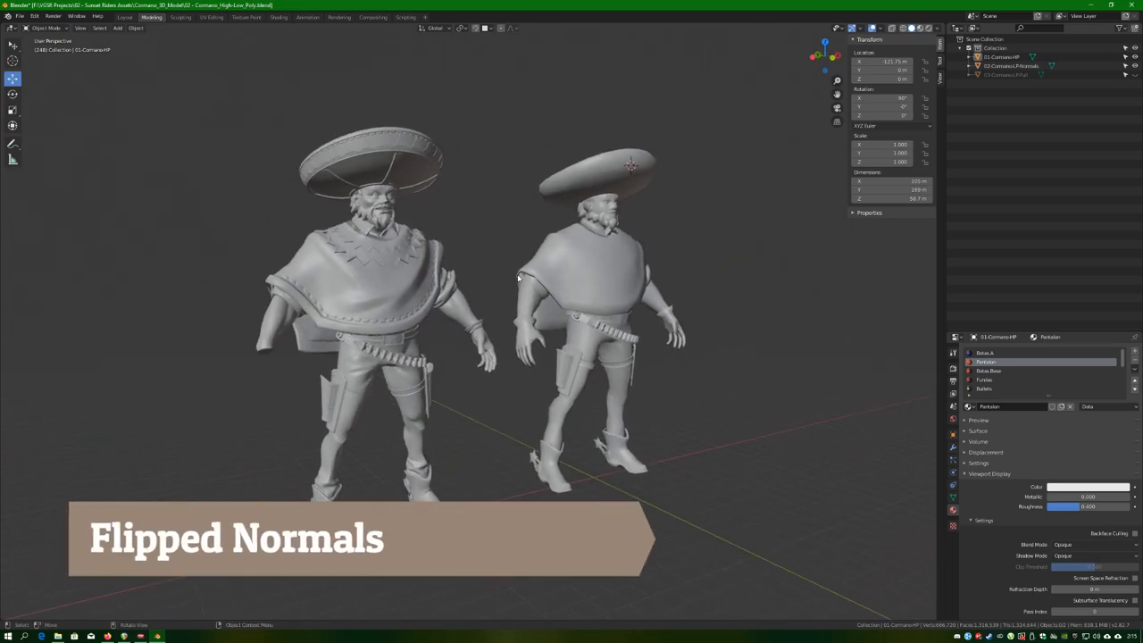
scroll(up, 3)
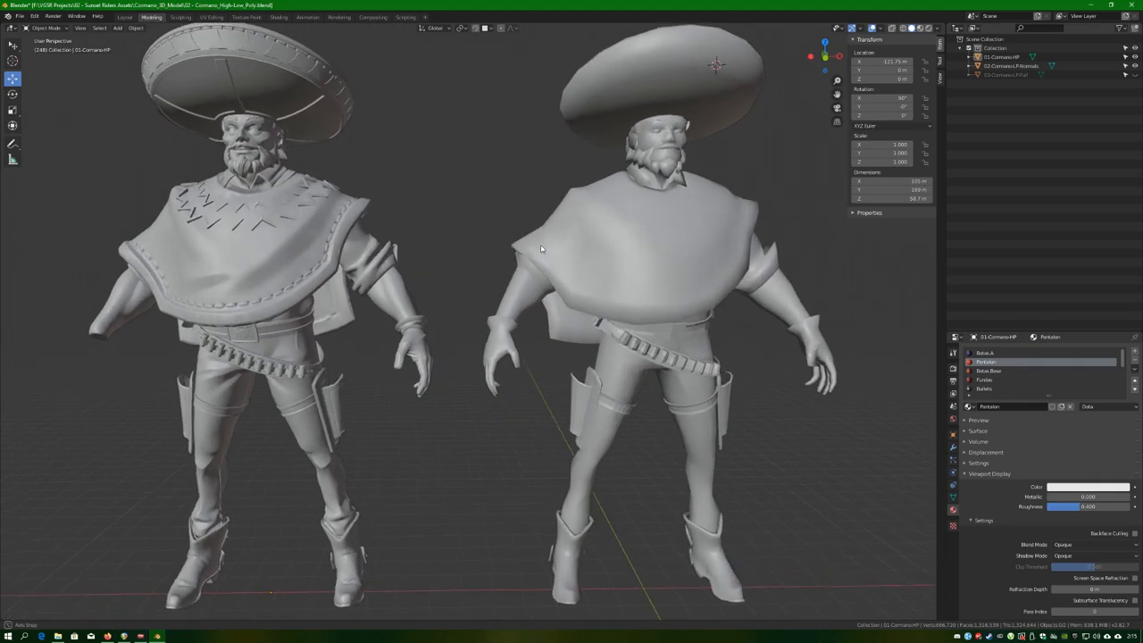
Orbit the view to face both high- and low-poly characters
drag(540, 250, 514, 260)
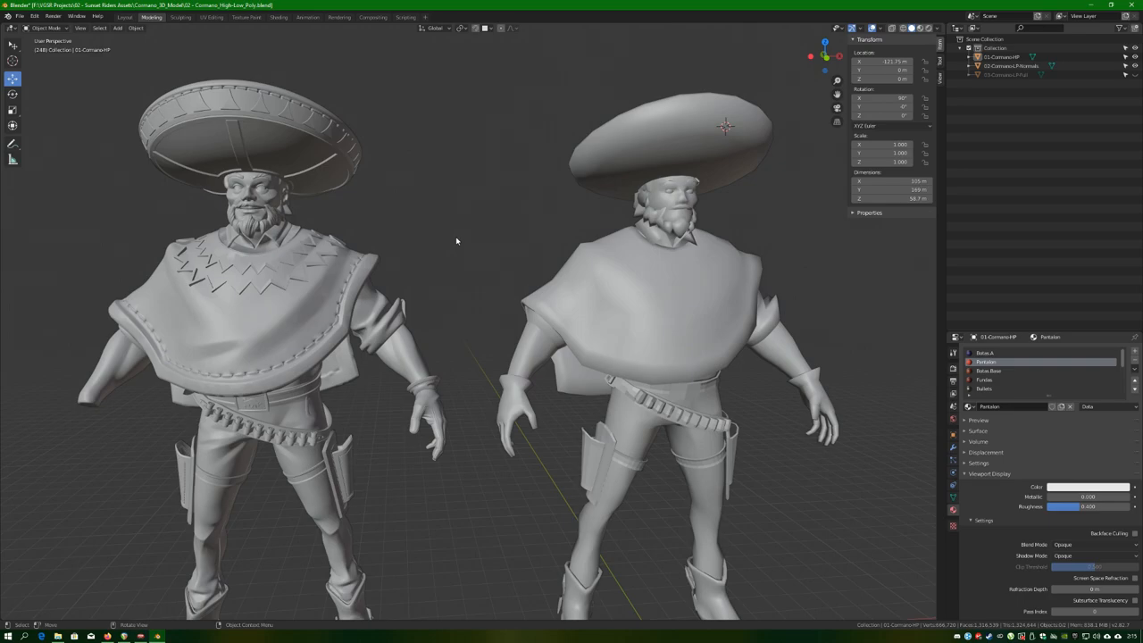
mouse_move(629, 241)
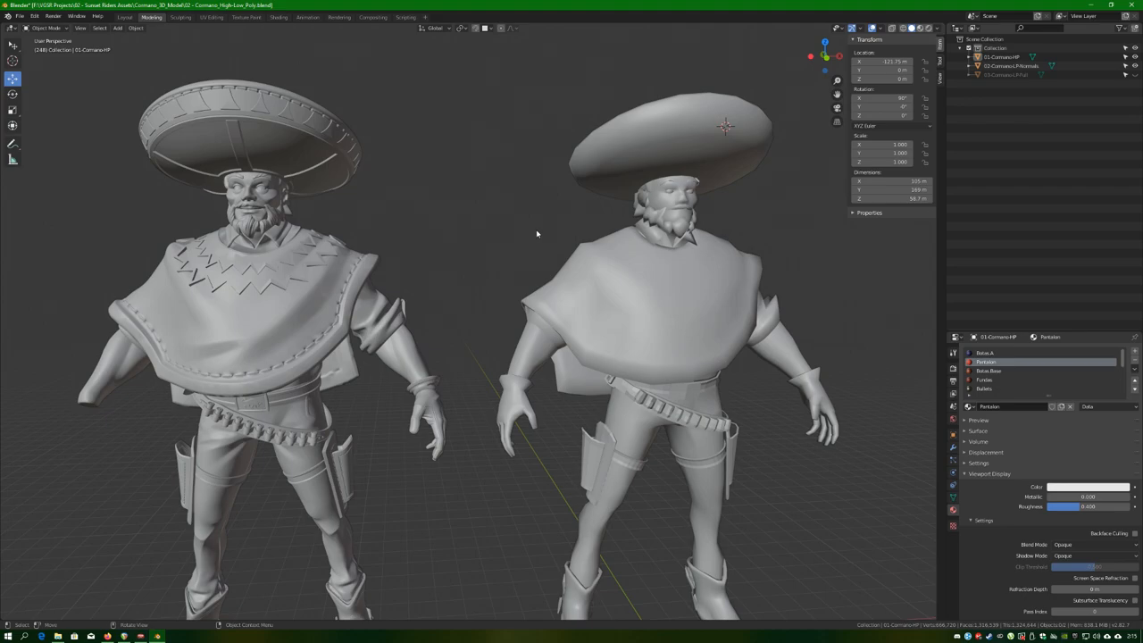
mouse_move(574, 229)
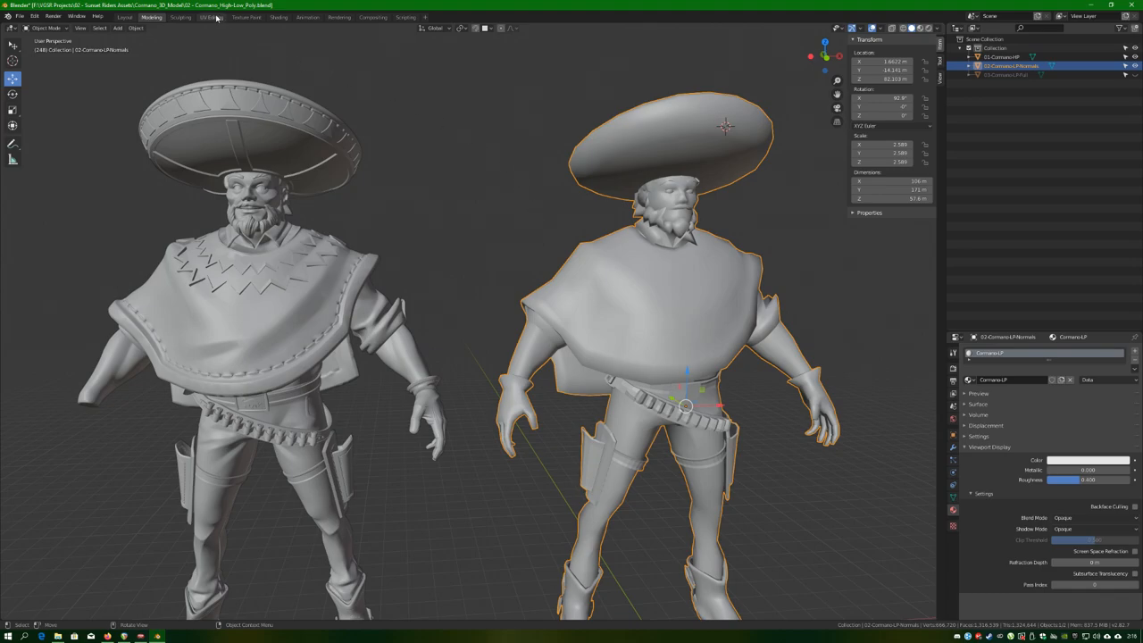
Inspect the low-poly UV layout in Edit Mode, then return to Modeling
click(211, 17)
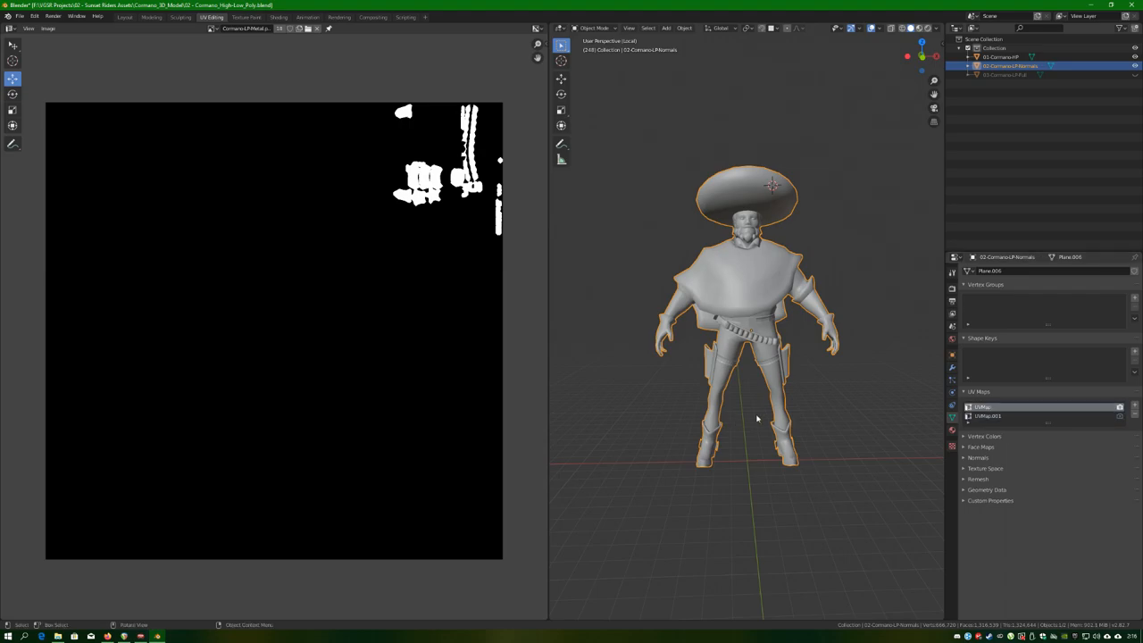
key(Tab)
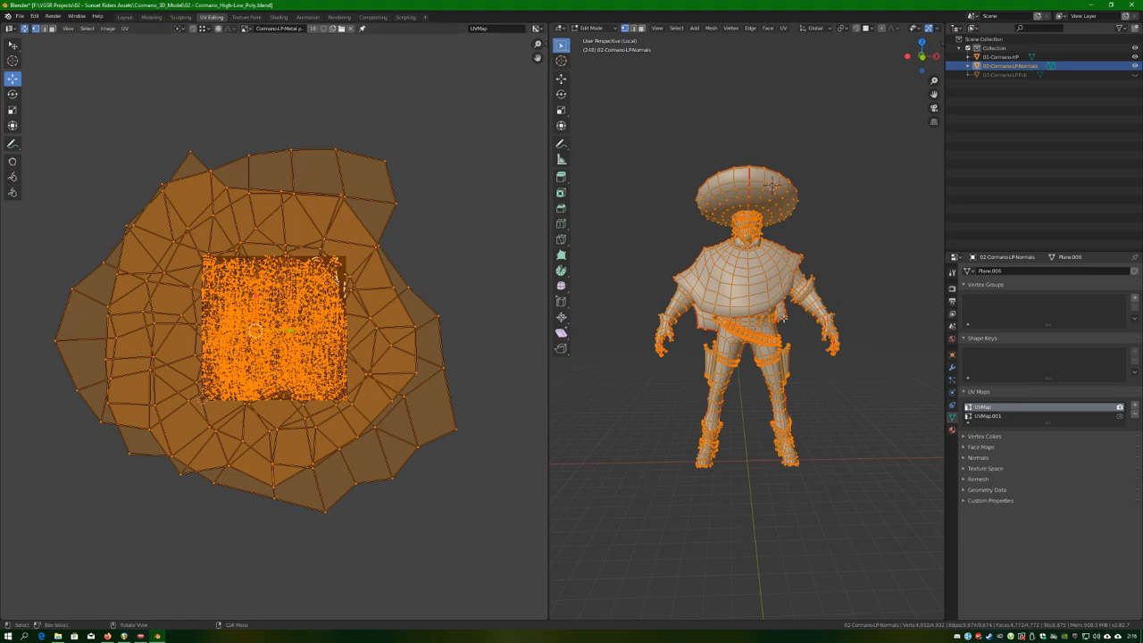
click(987, 416)
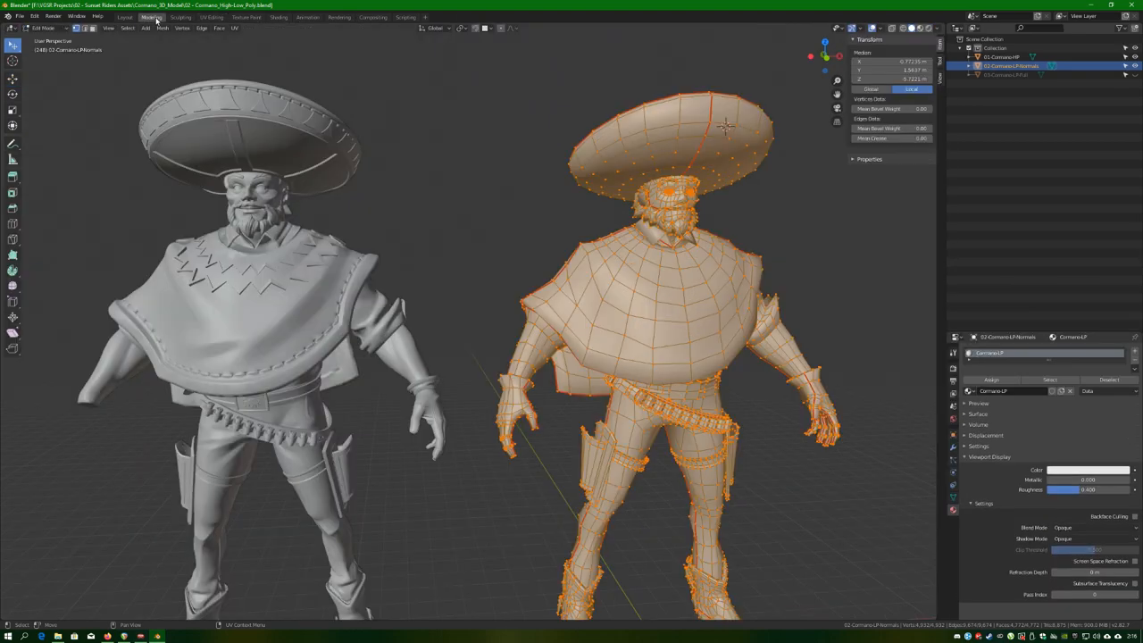
Exit Edit Mode on the low-poly mesh, back to Object Mode
key(Tab)
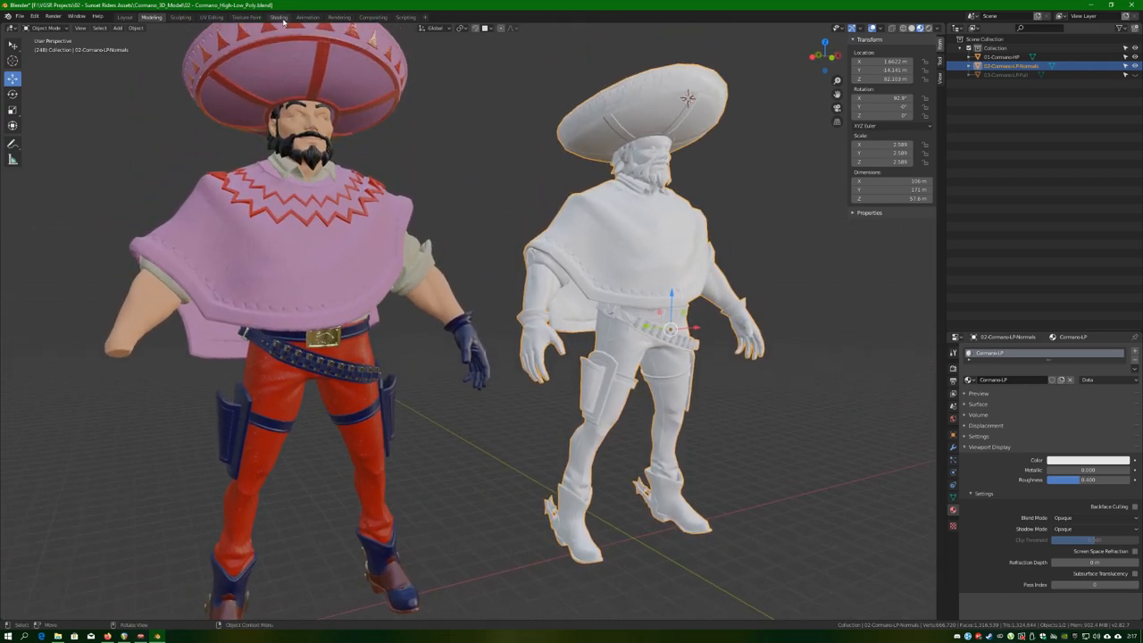
Inspect the low-poly material nodes and normal map, then return to Modeling
click(278, 17)
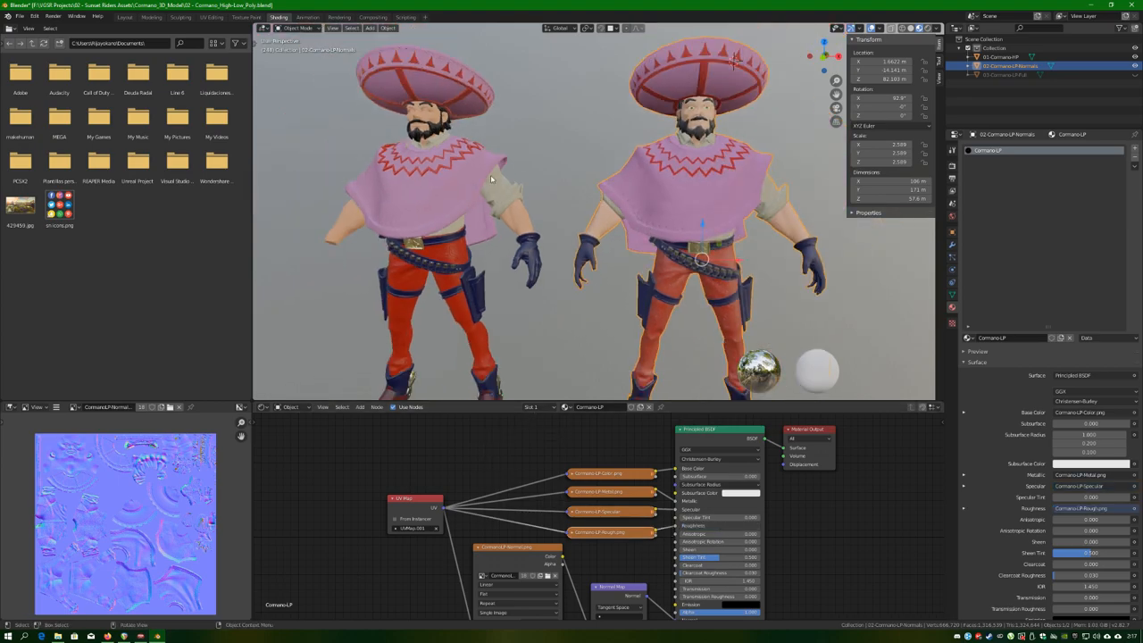
click(151, 17)
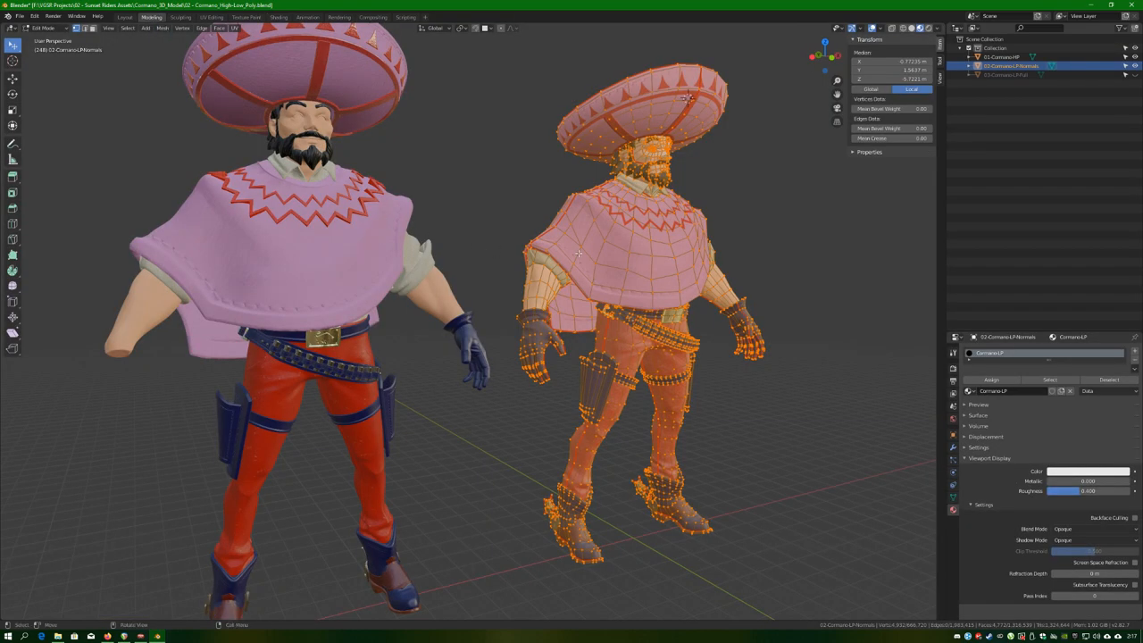